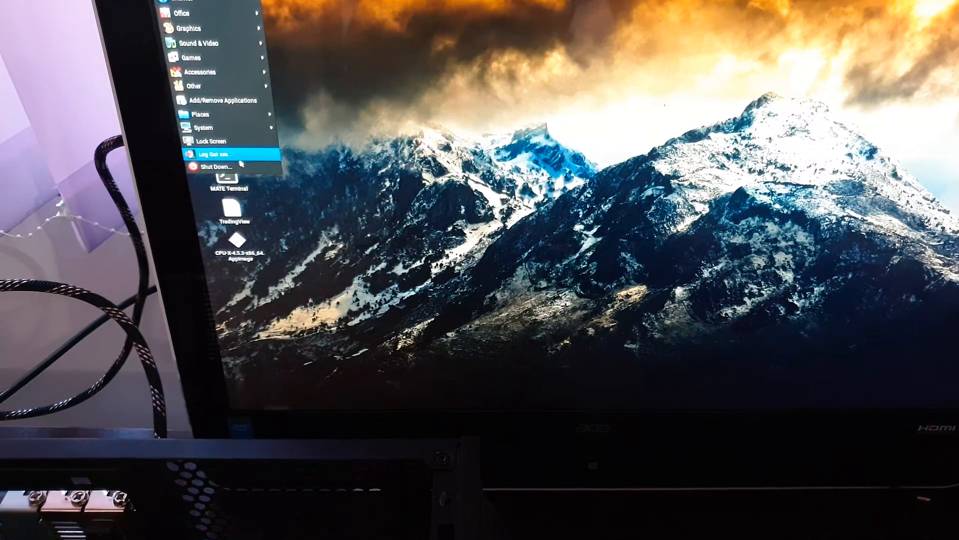
Dismiss the Applications menu to reveal the desktop and its icons.
{"action": "left_click", "coordinate": [216, 167]}
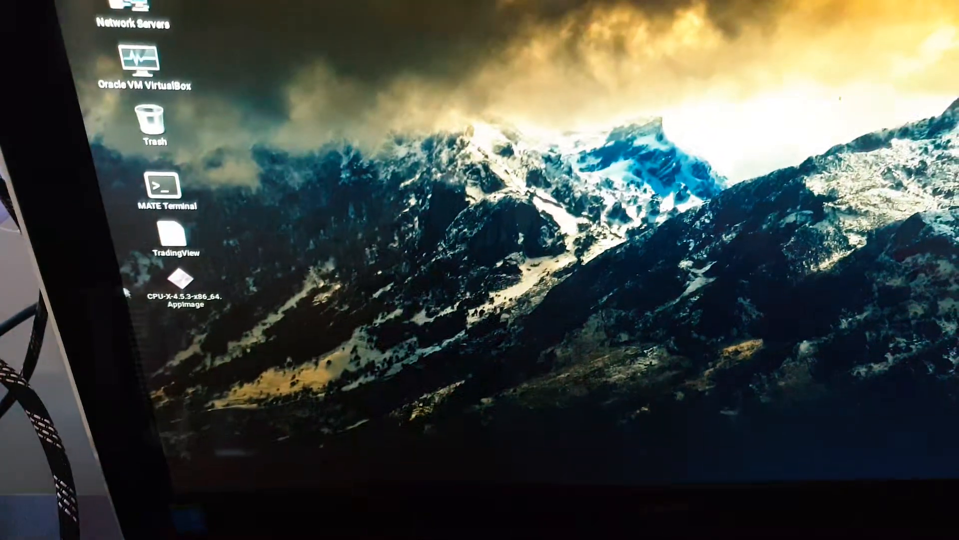
Launch the CPU-X AppImage and show the Motherboard details with coreboot BIOS.
{"action": "double_click", "coordinate": [176, 290]}
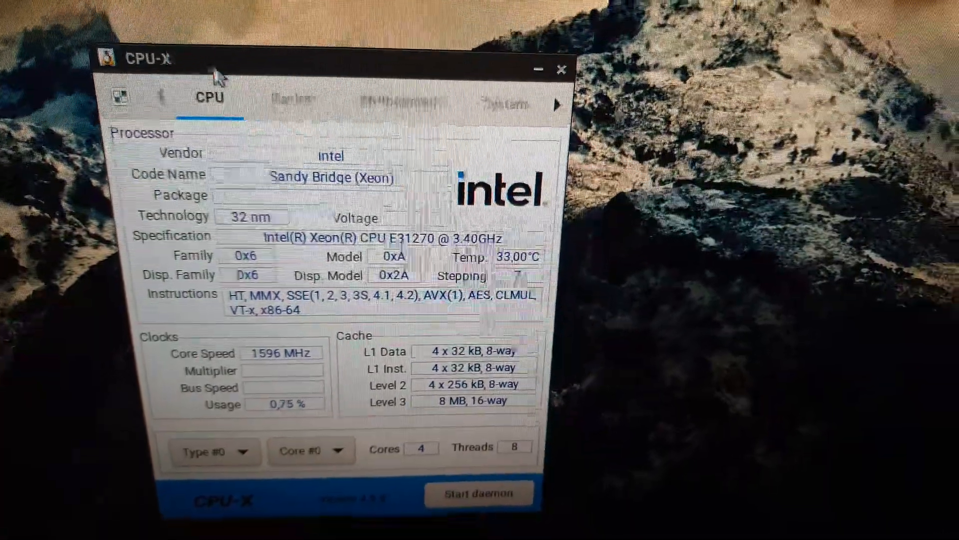
{"action": "left_click", "coordinate": [364, 104]}
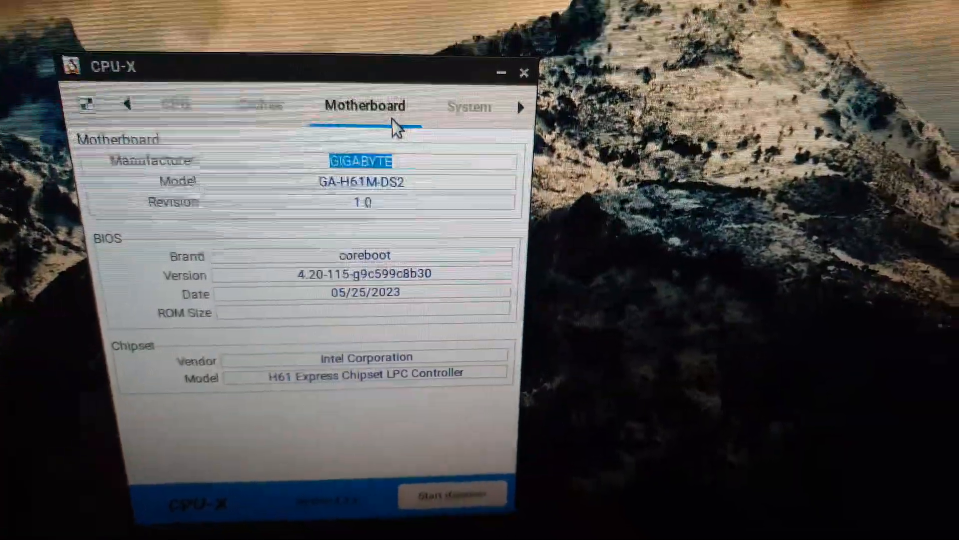